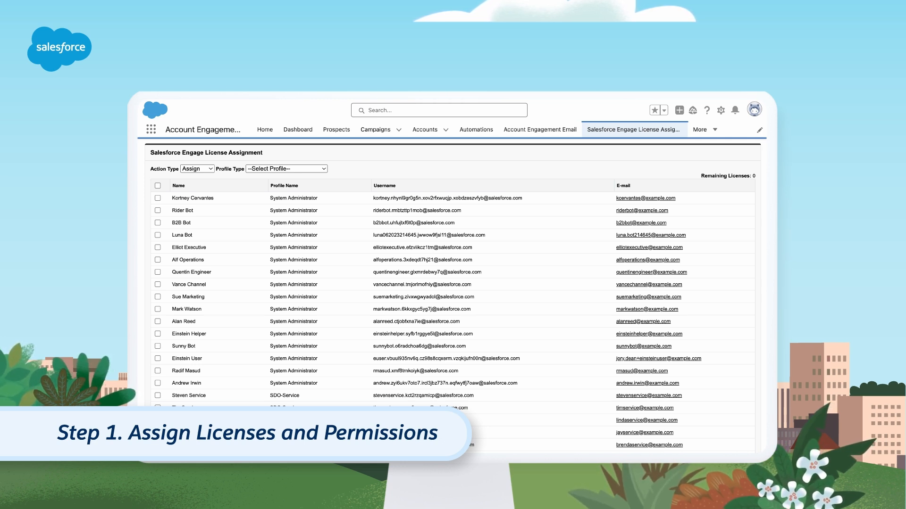
- Expand Sales Emails and Alerts, showing the 200 Engage campaign limit and Pardot Classic templates
left_click(633, 130)
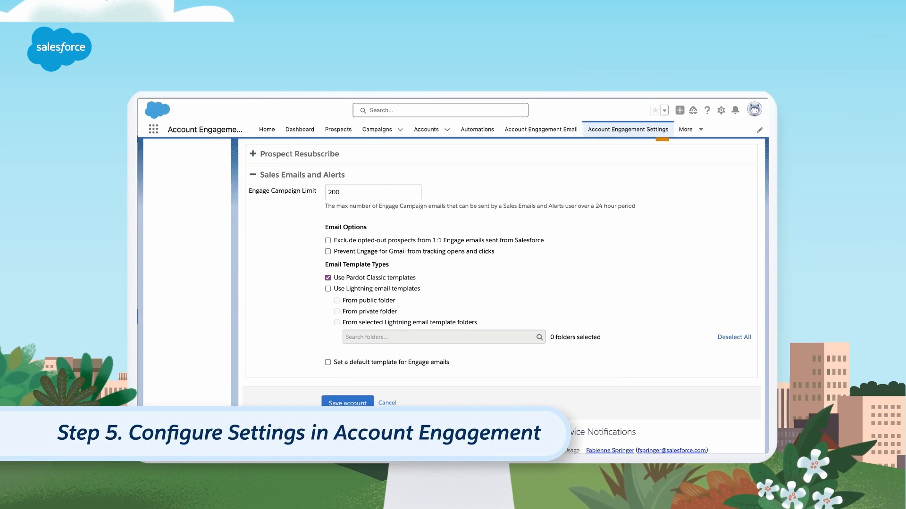
- Go to the Dashboard with the 2,012-prospect All Prospects chart and Marketing Calendar
left_click(628, 129)
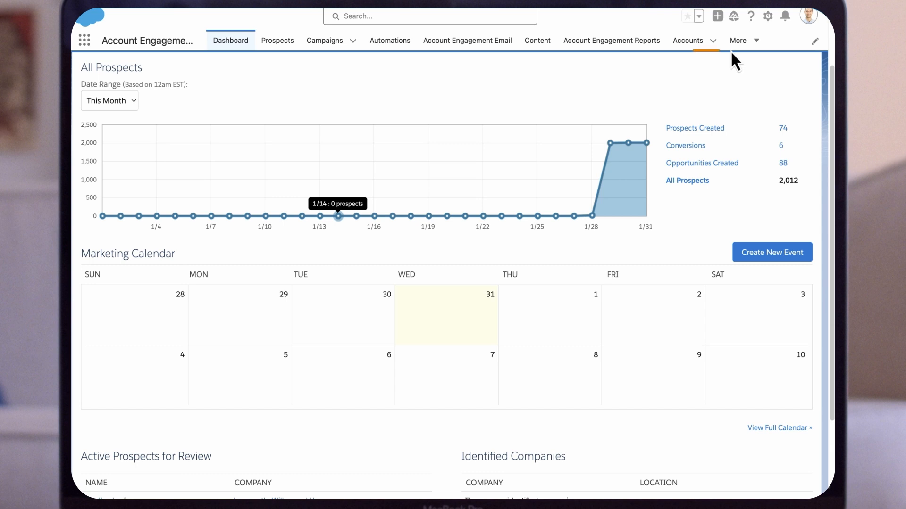
- Start an Engage email to the Advanced Communications account's 11 contacts
left_click(686, 41)
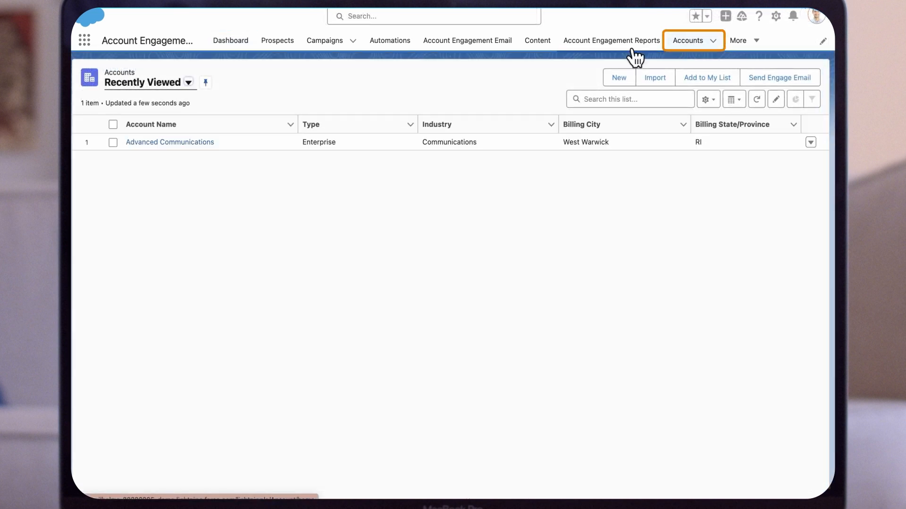
left_click(169, 141)
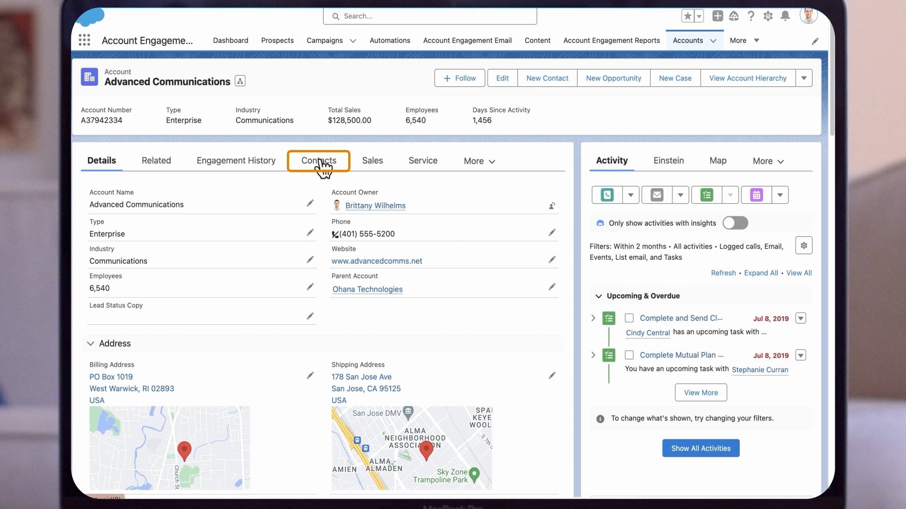
left_click(317, 160)
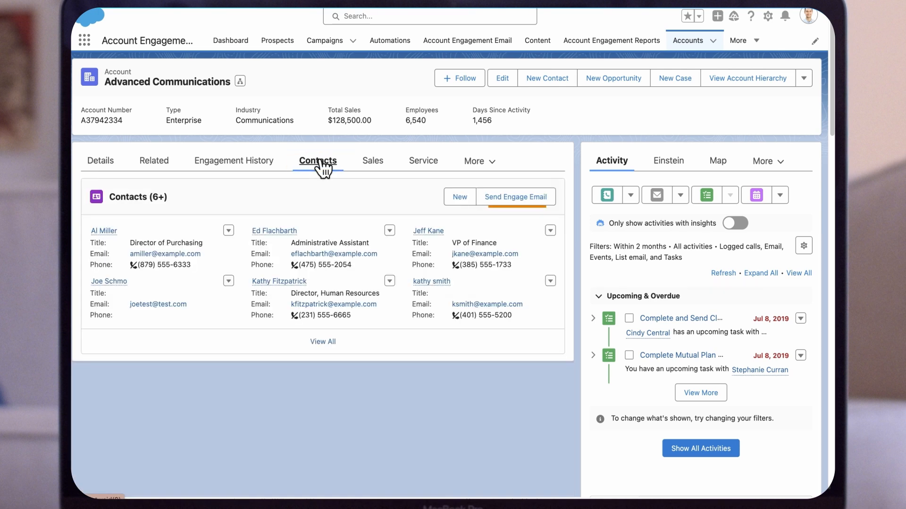
left_click(515, 197)
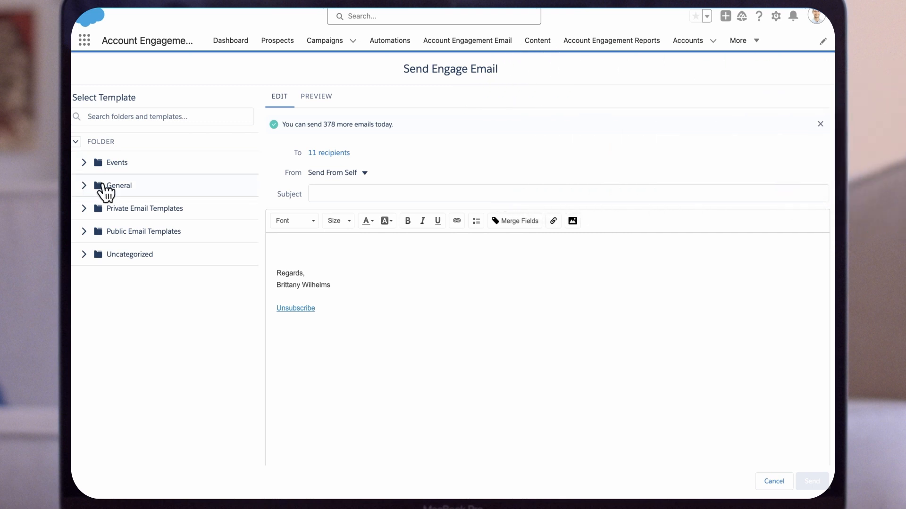
- Load the General > Sales Rep Outreach template and change the greeting to 'Hello'
left_click(119, 185)
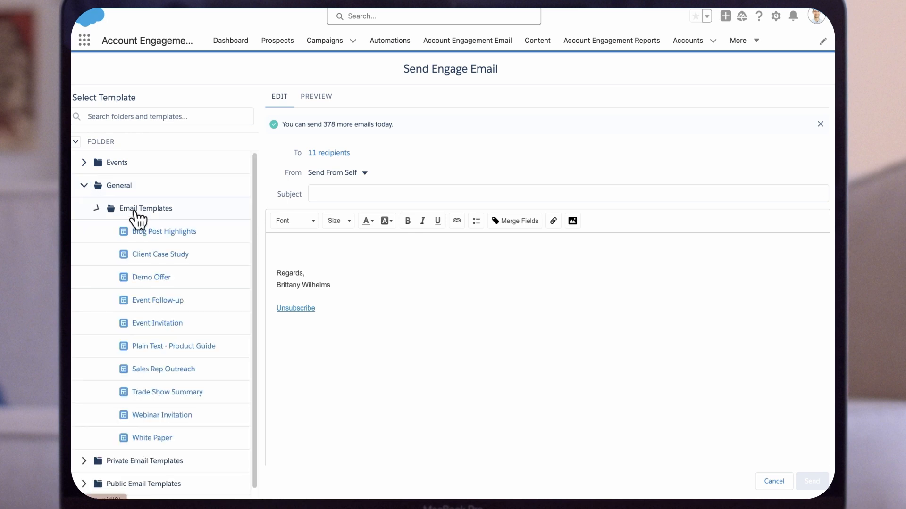
left_click(163, 369)
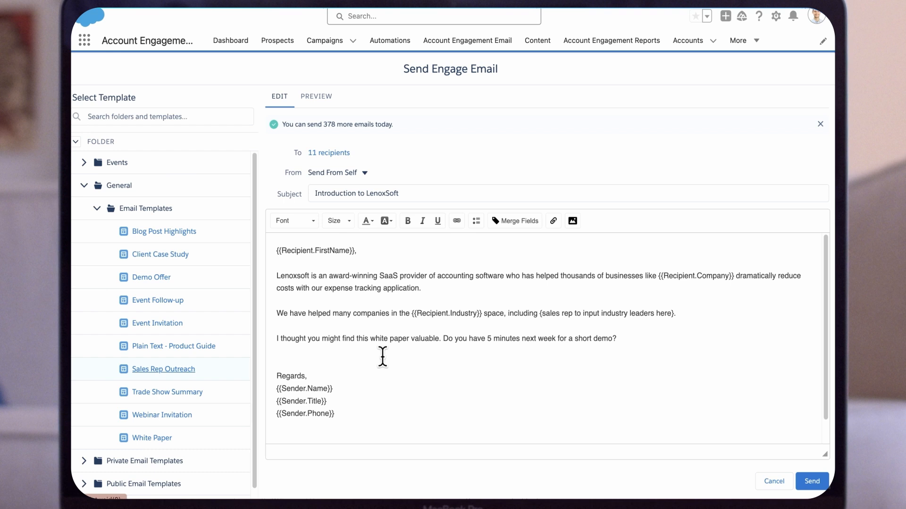
left_click(363, 173)
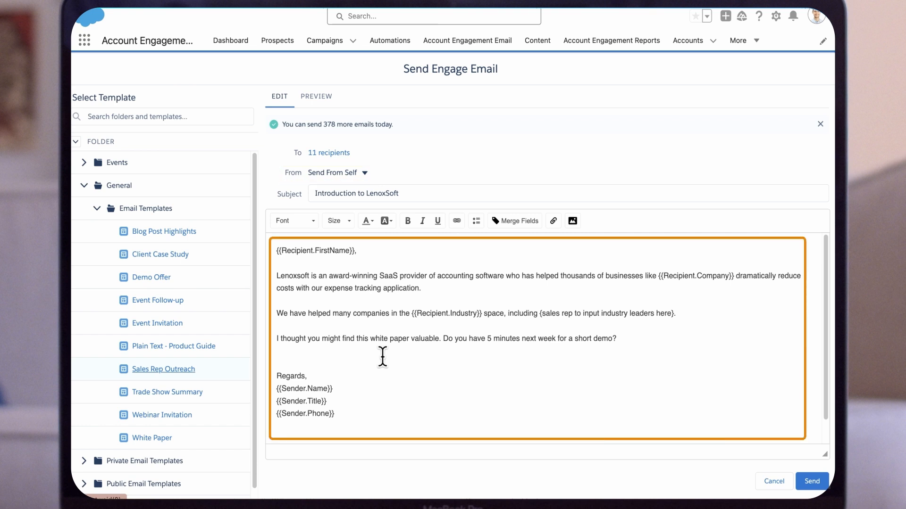
type("Hi")
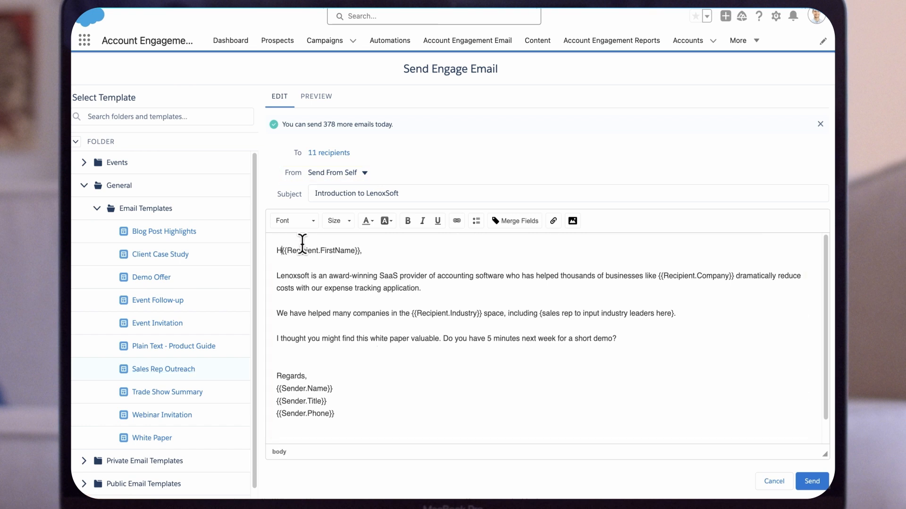
type("ello")
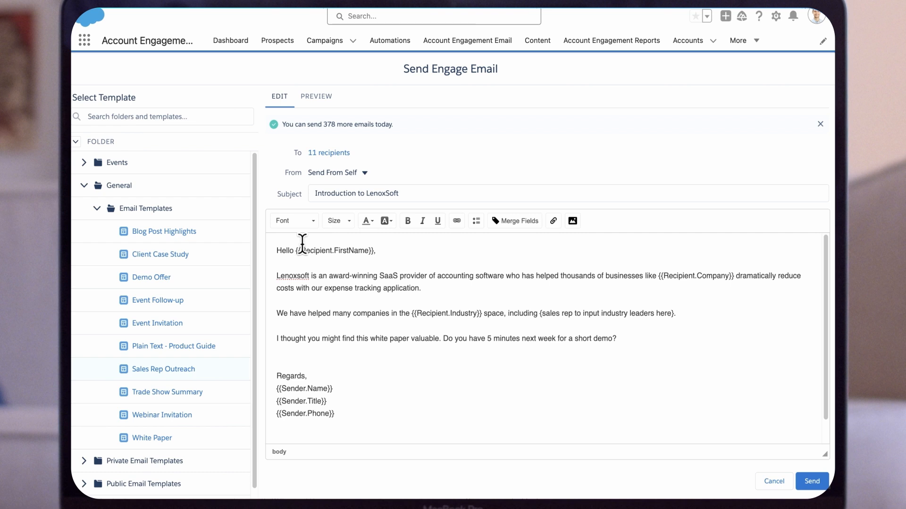
mouse_move(304, 209)
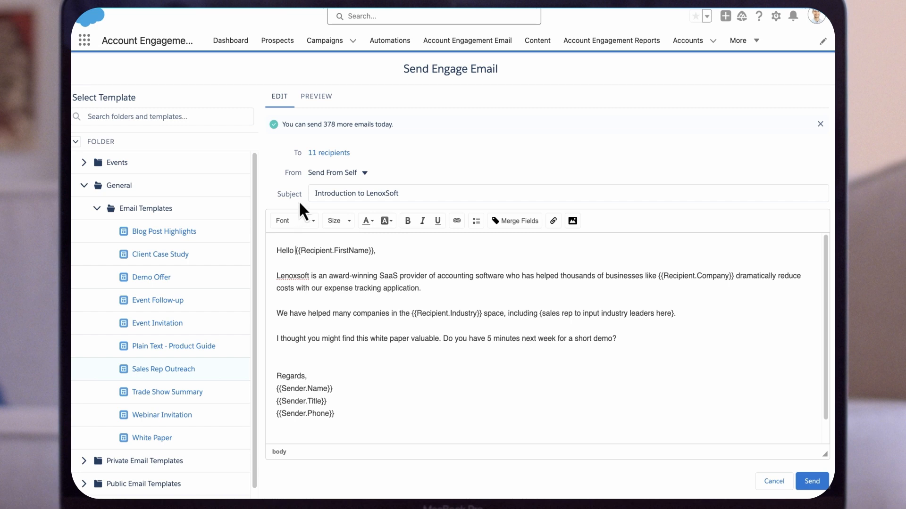
mouse_move(650, 410)
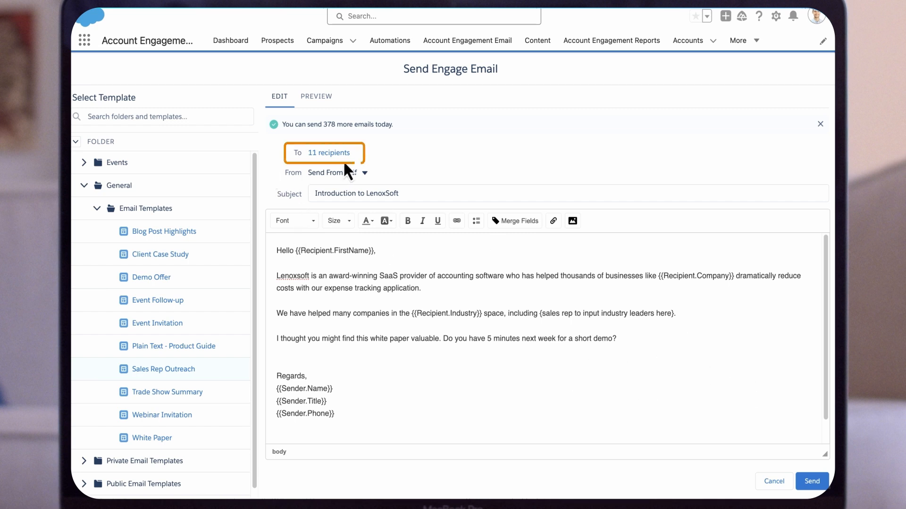
- Review and save the 11-recipient list, then send the Sales Rep Outreach email
left_click(329, 152)
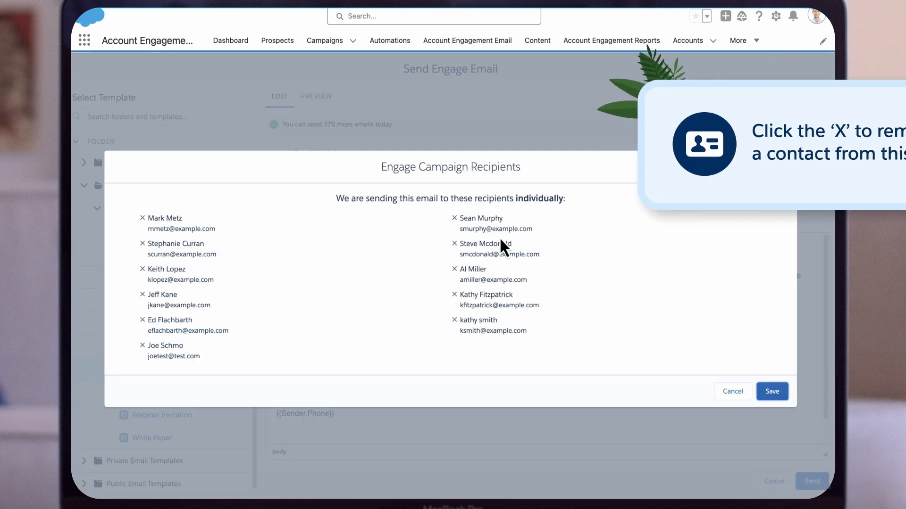
left_click(454, 218)
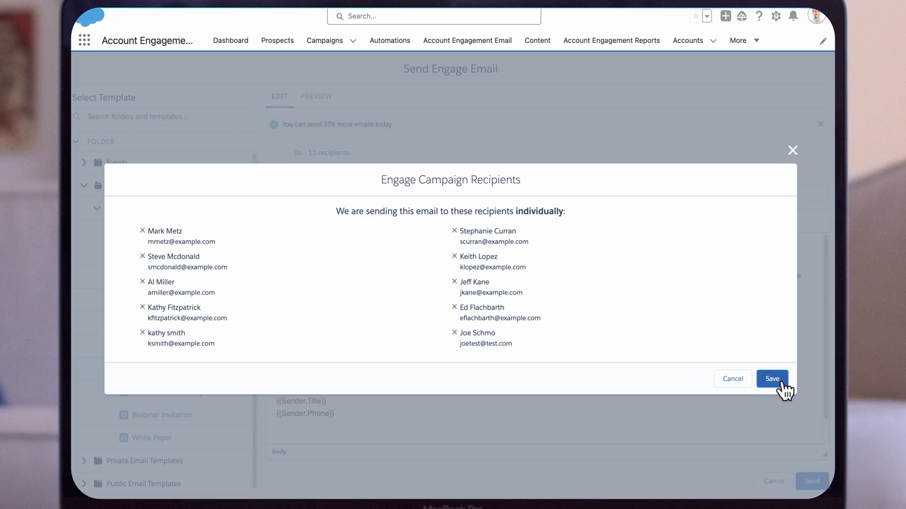
left_click(771, 378)
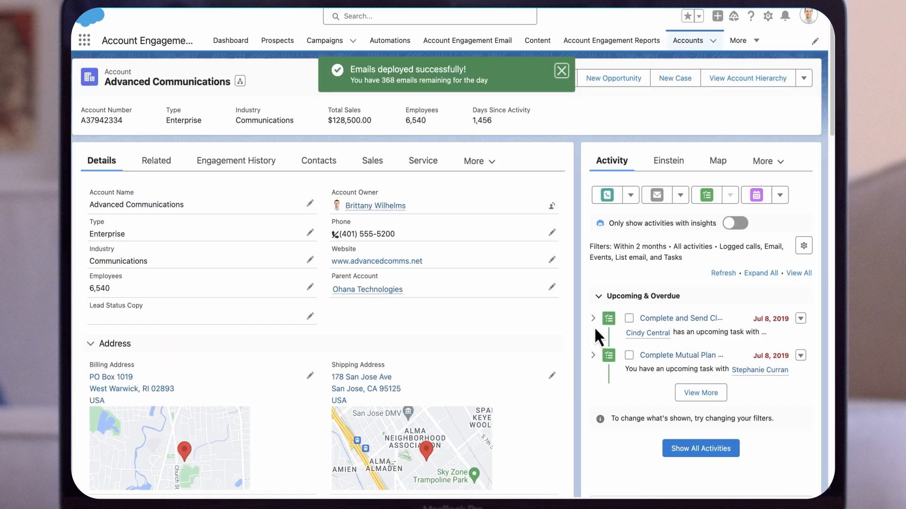
left_click(561, 71)
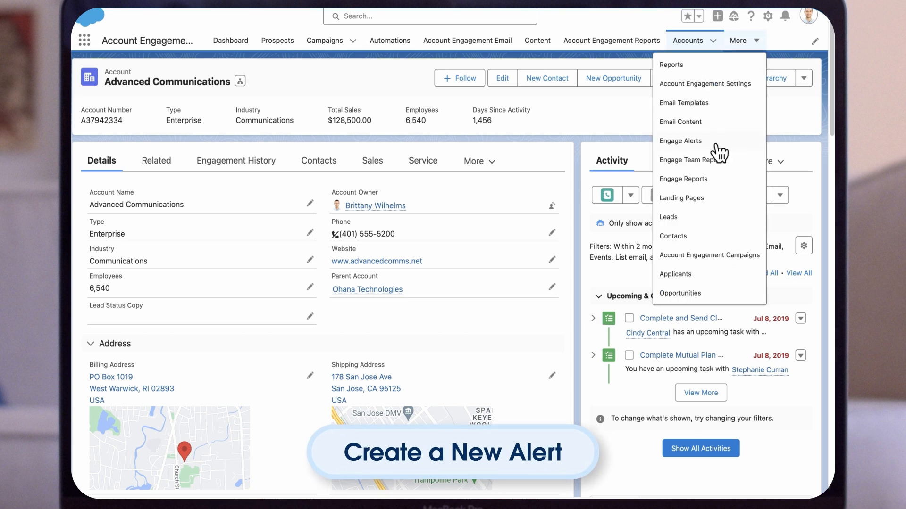
- Open Engage Alerts from the More menu and bring up the Add New Column form
left_click(681, 141)
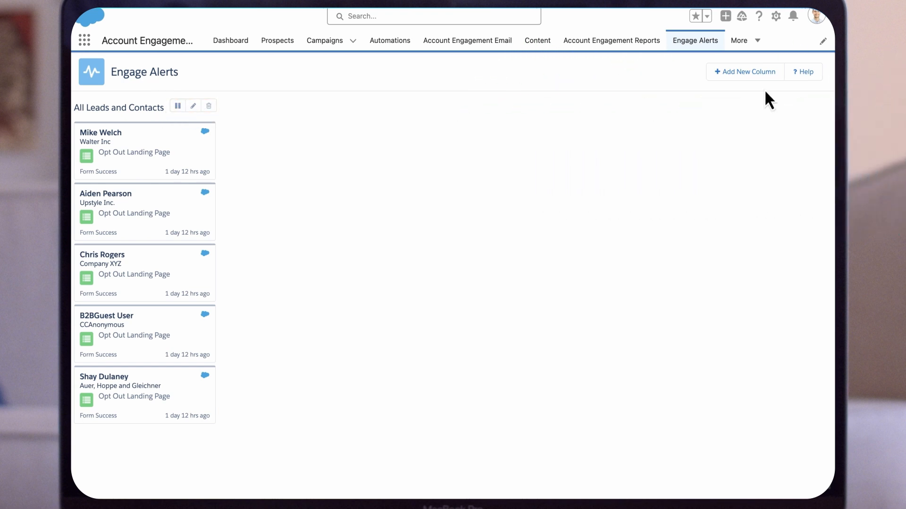
left_click(744, 72)
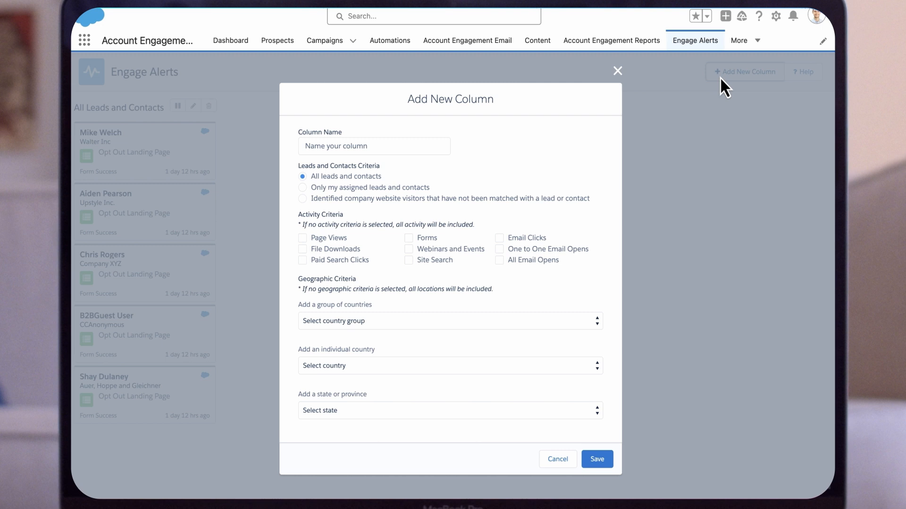
- Save column 'ANZ-Hot Prospects': my assigned leads, Forms, File Downloads, Australia, New Zealand
left_click(374, 146)
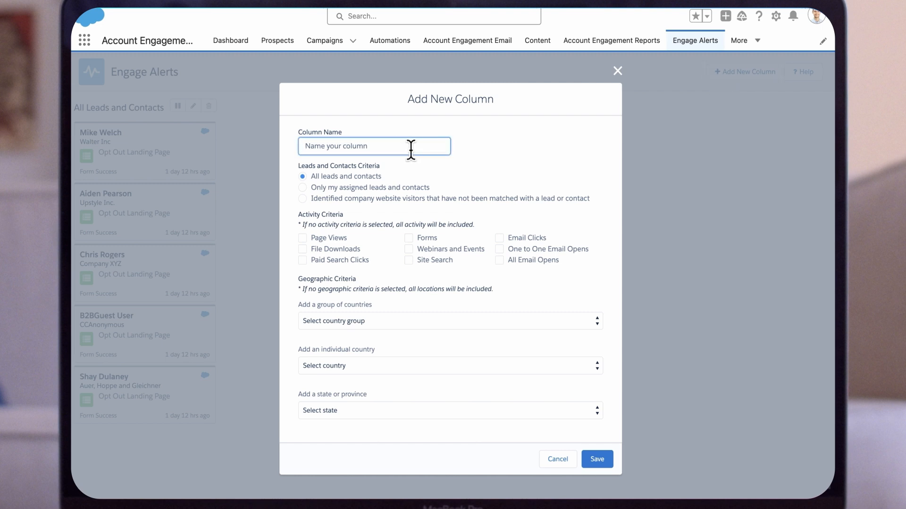
type("ANZ-Hot")
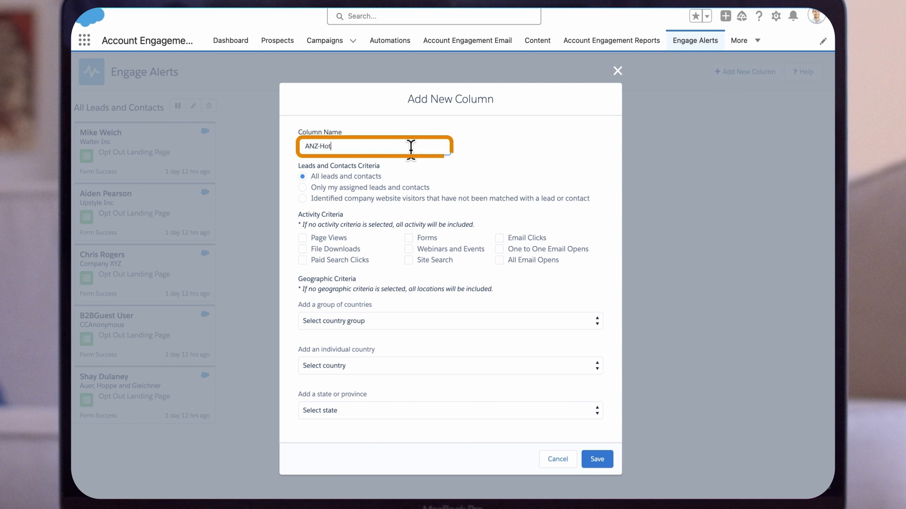
type("Prospects")
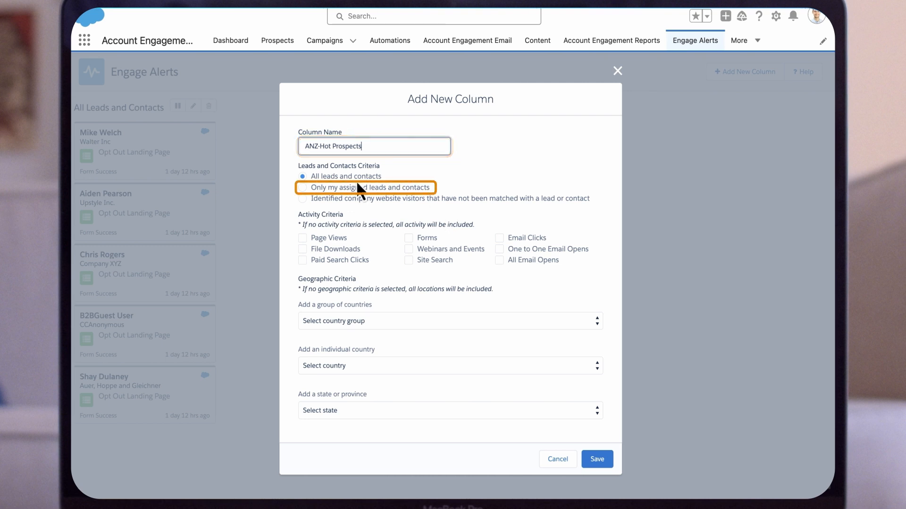
left_click(302, 187)
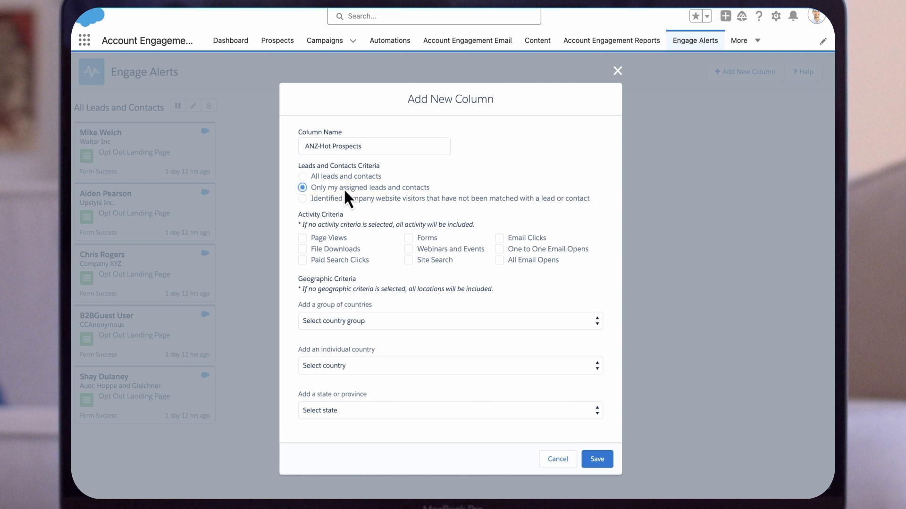
left_click(408, 238)
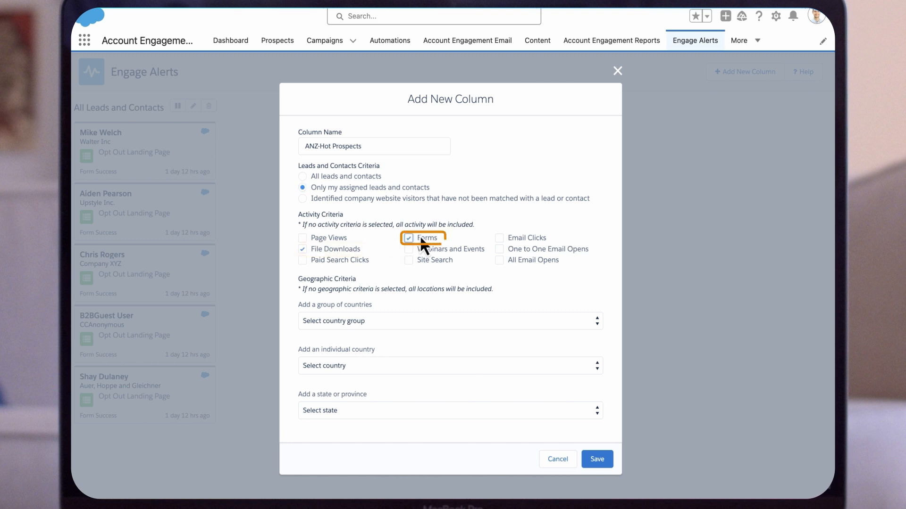
left_click(408, 238)
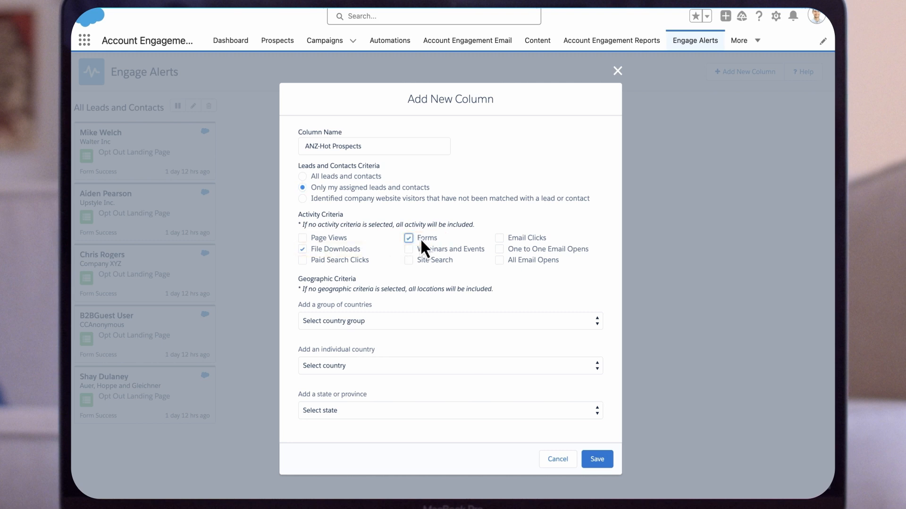
left_click(449, 365)
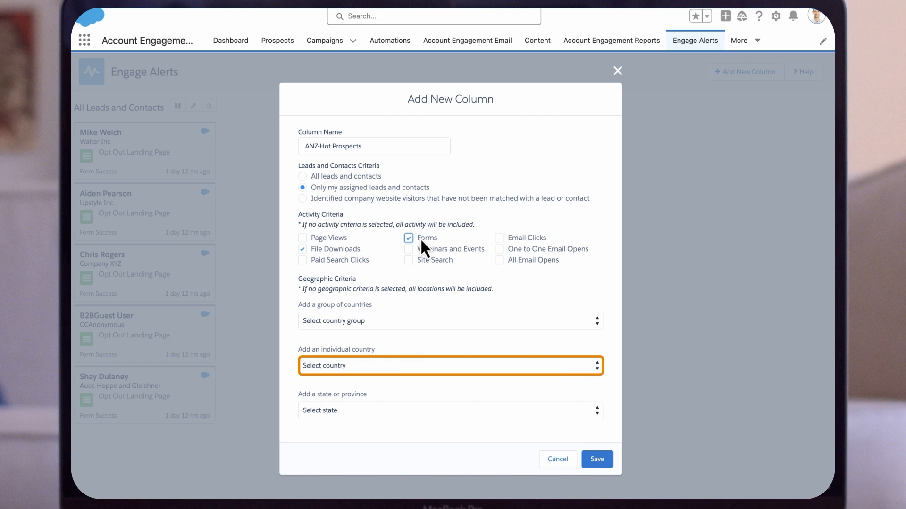
left_click(450, 366)
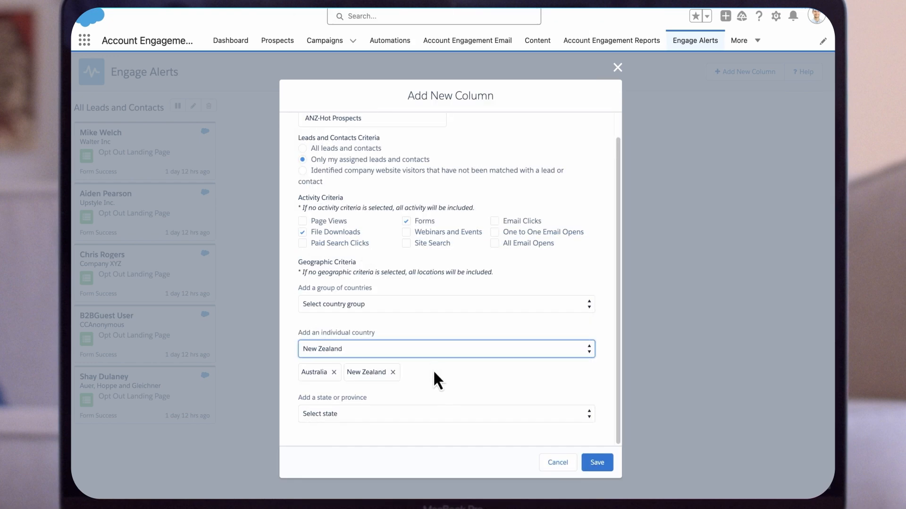
left_click(596, 463)
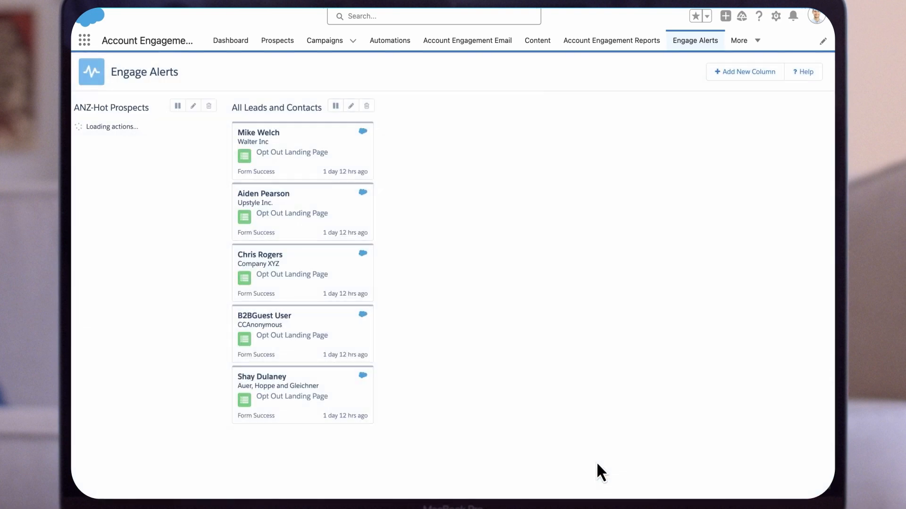
mouse_move(610, 369)
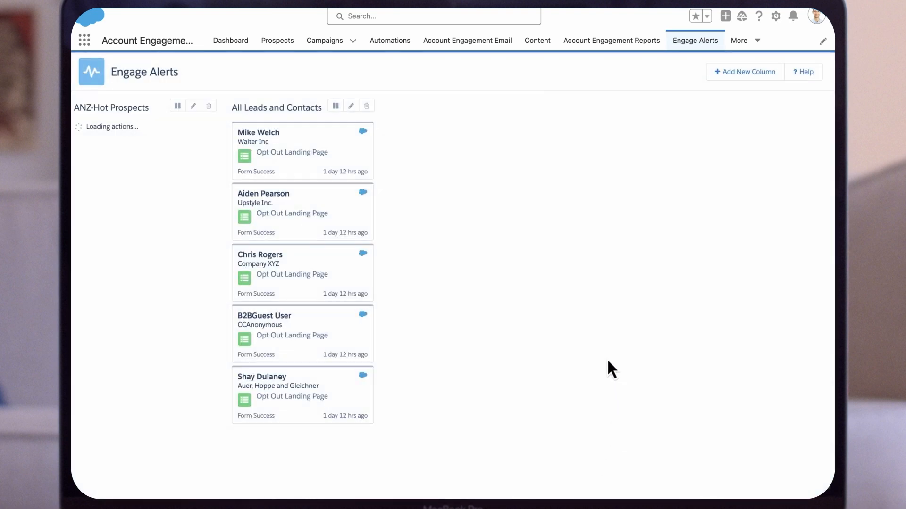